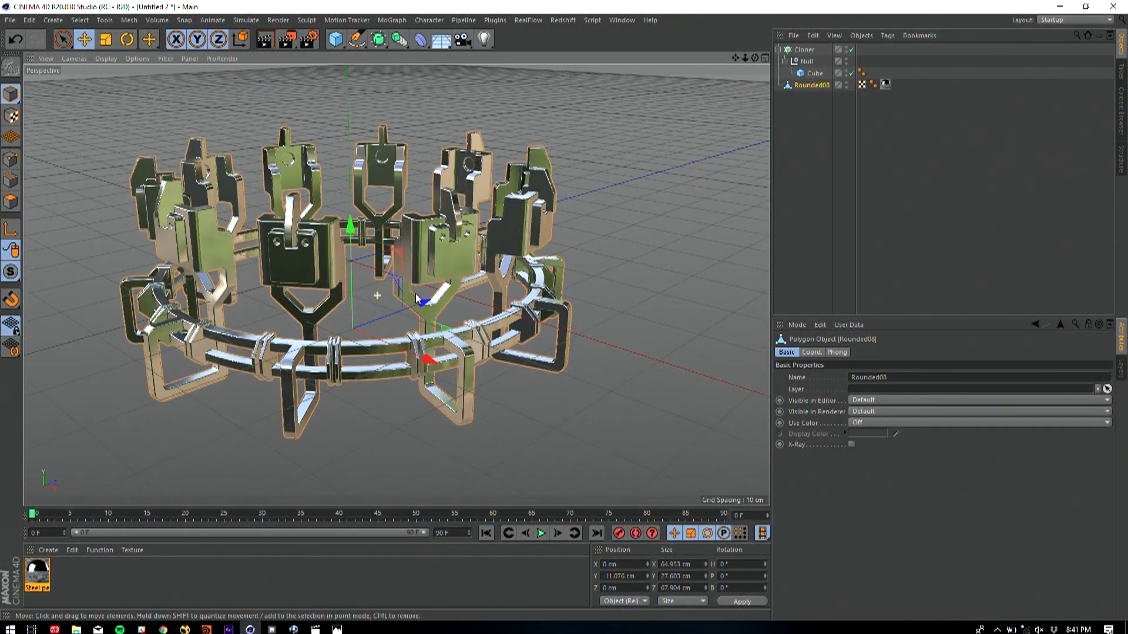
Switch the Cloner's distribution from Vertex to Polygon Center on the ring model
left_click(803, 49)
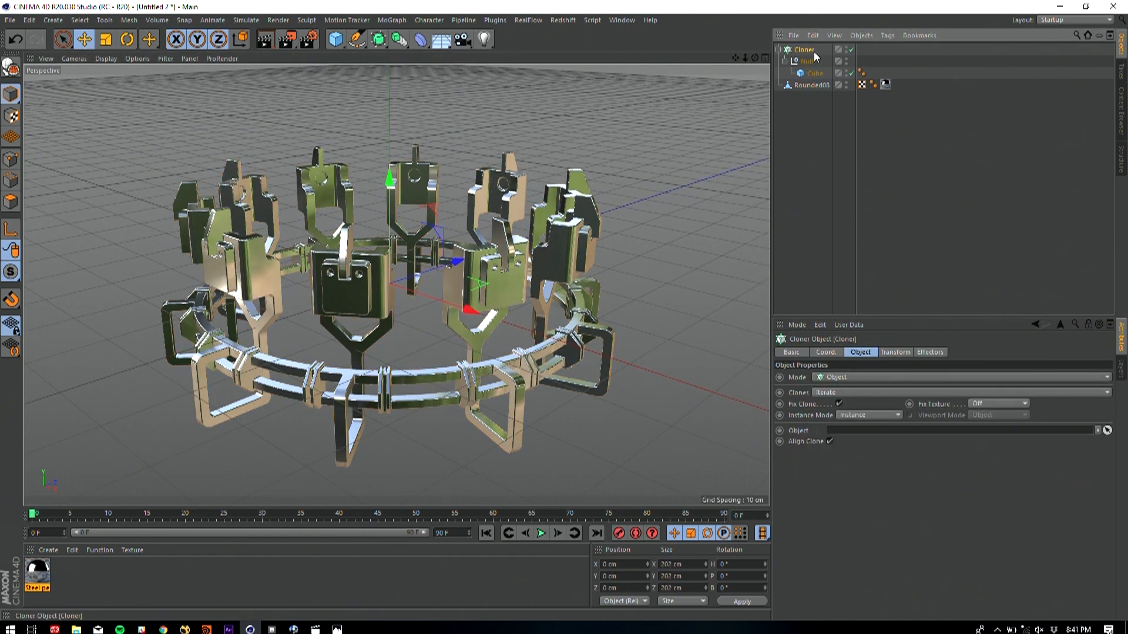
left_click(811, 84)
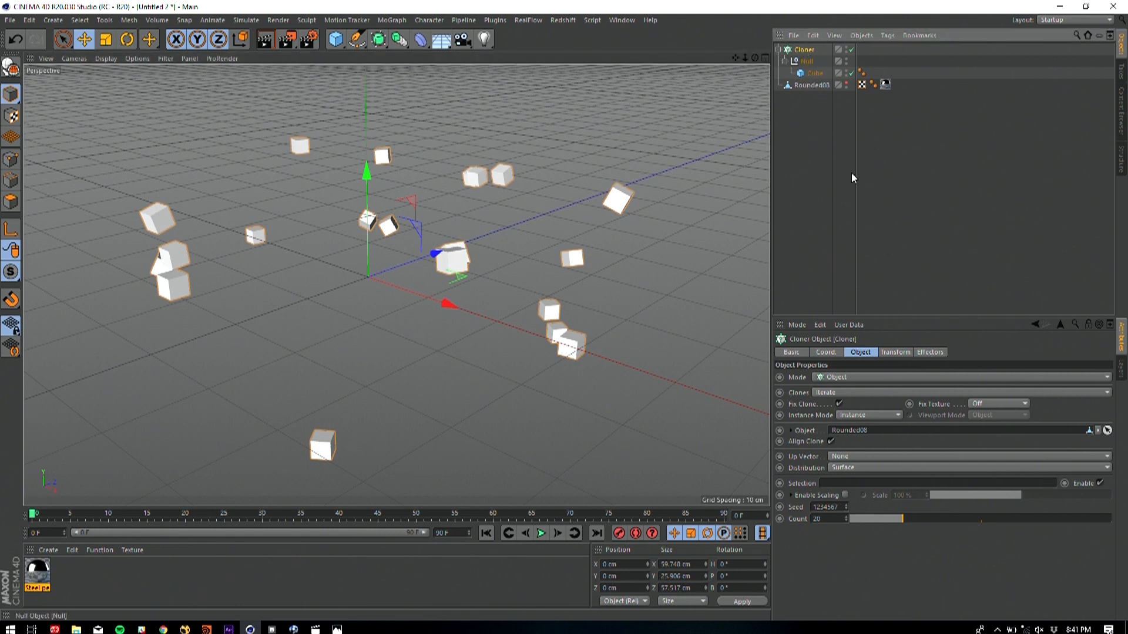
left_click(968, 468)
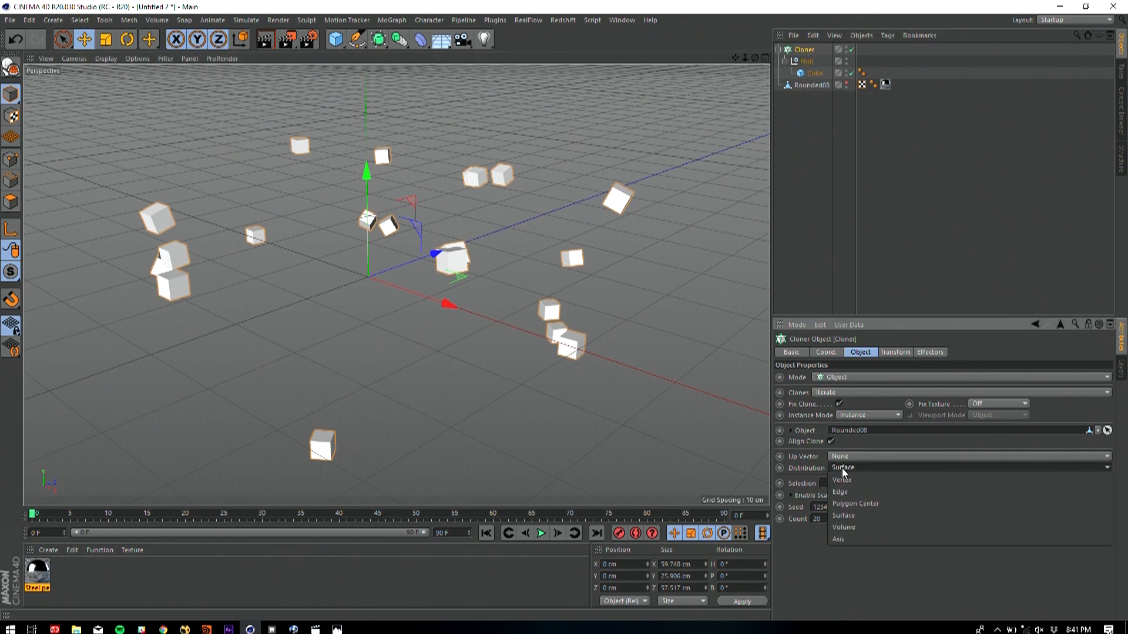
mouse_move(842, 480)
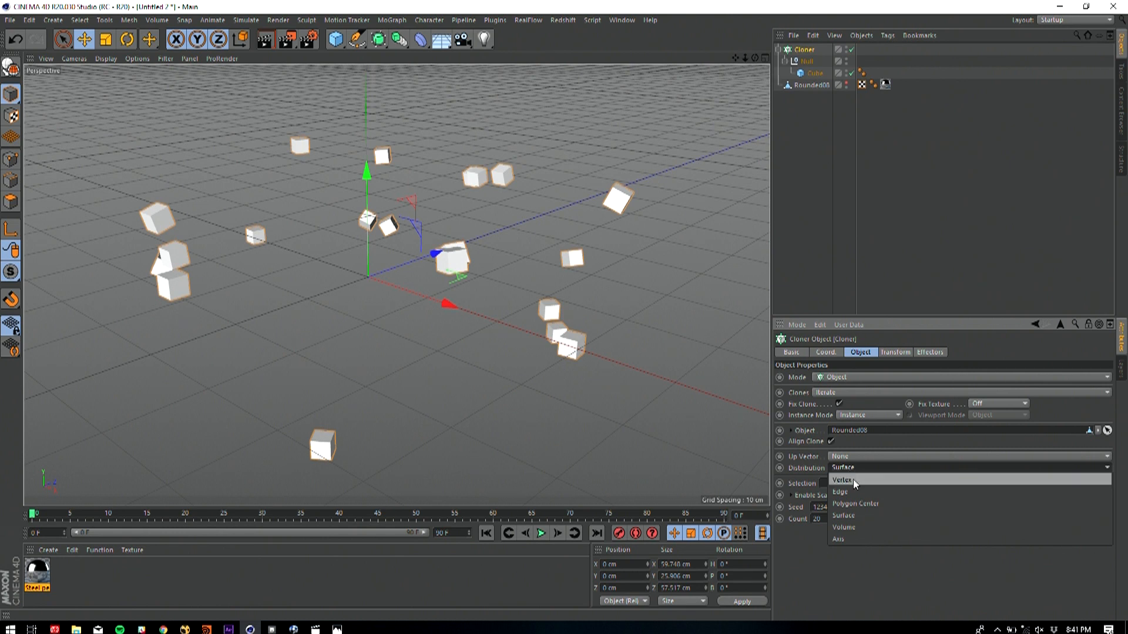
left_click(843, 480)
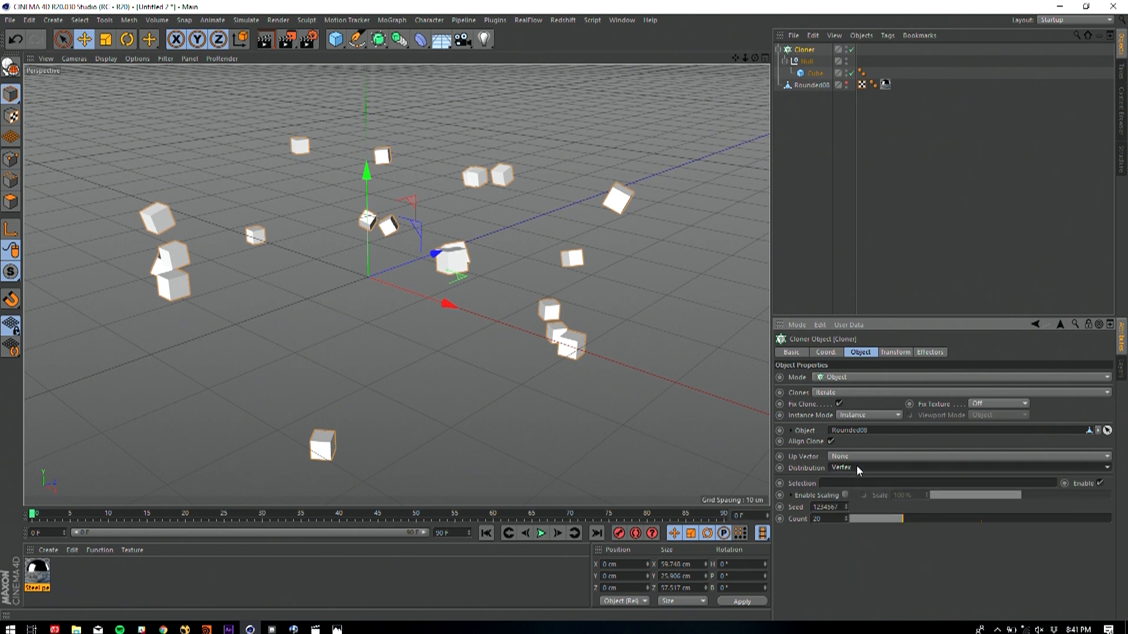
left_click(971, 468)
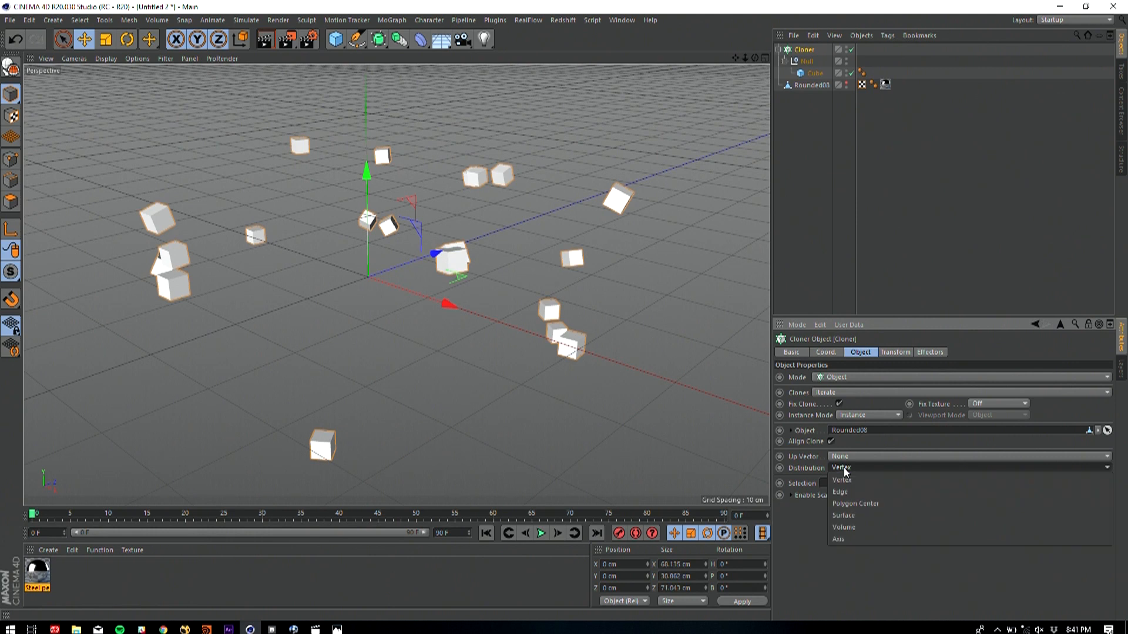
mouse_move(845, 474)
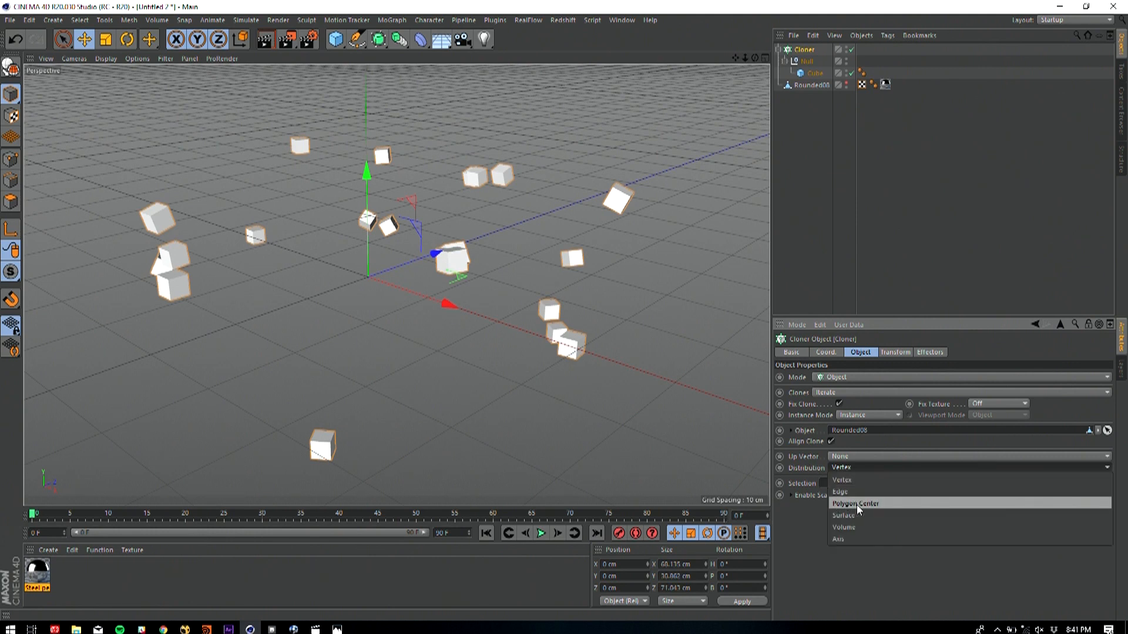
left_click(843, 516)
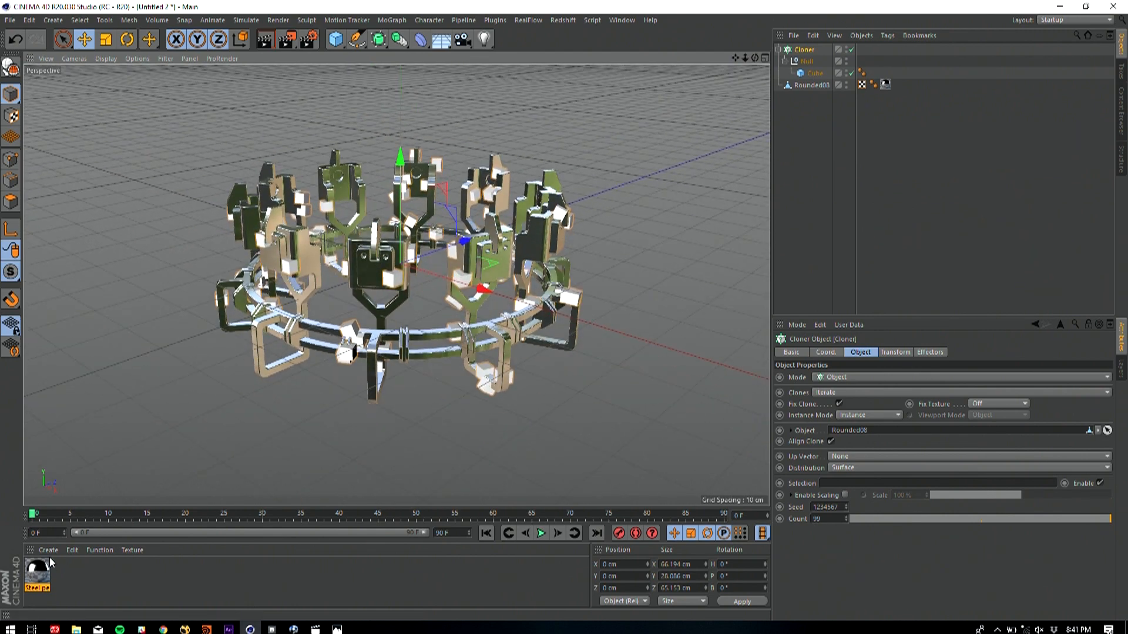
Create a new red material, nest the null under the cube, and bake the cloner
left_click(48, 551)
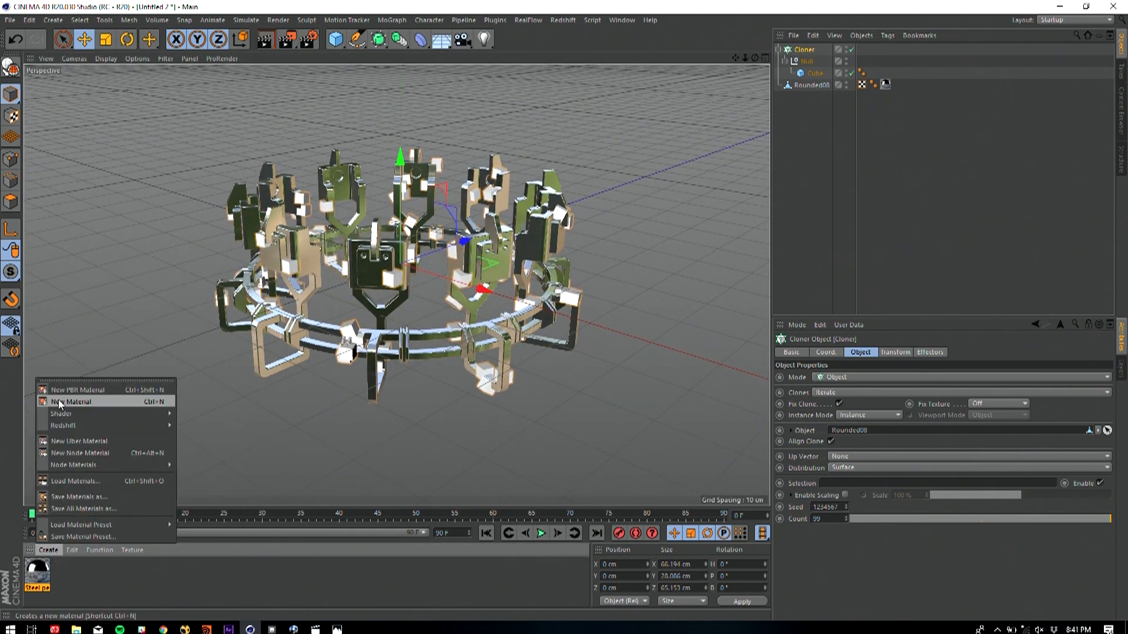
left_click(70, 401)
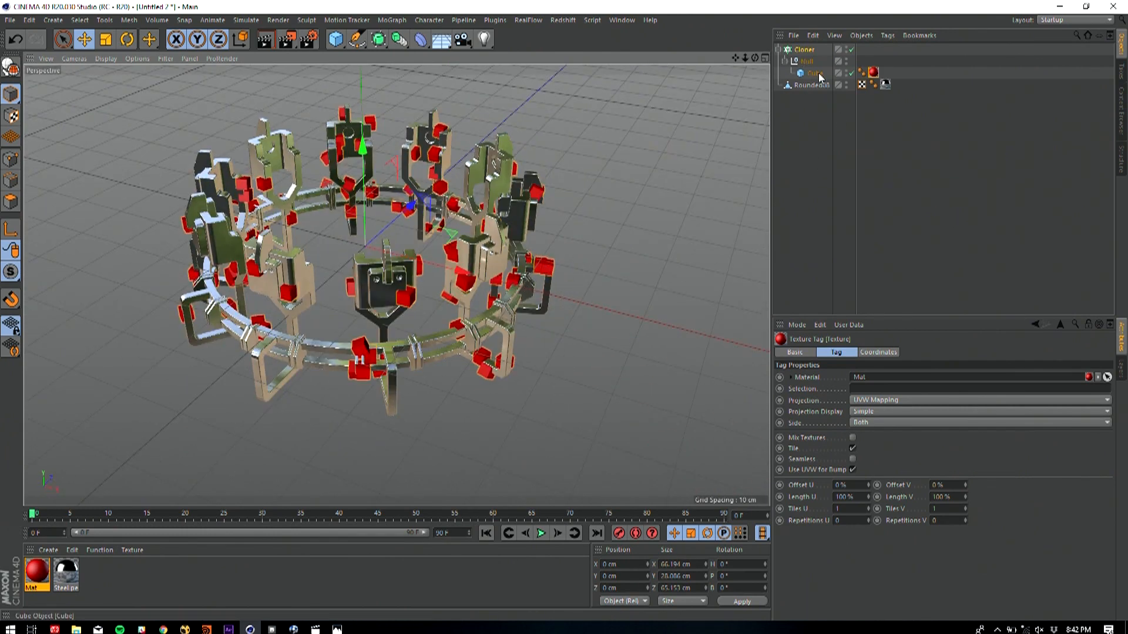
left_click(803, 48)
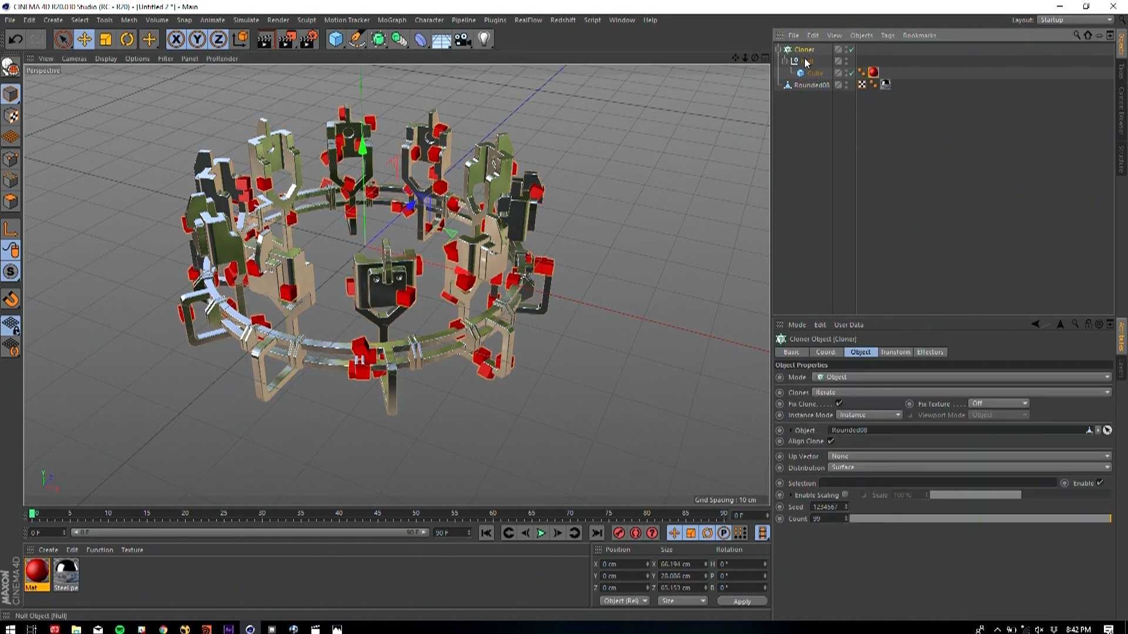
left_click(814, 73)
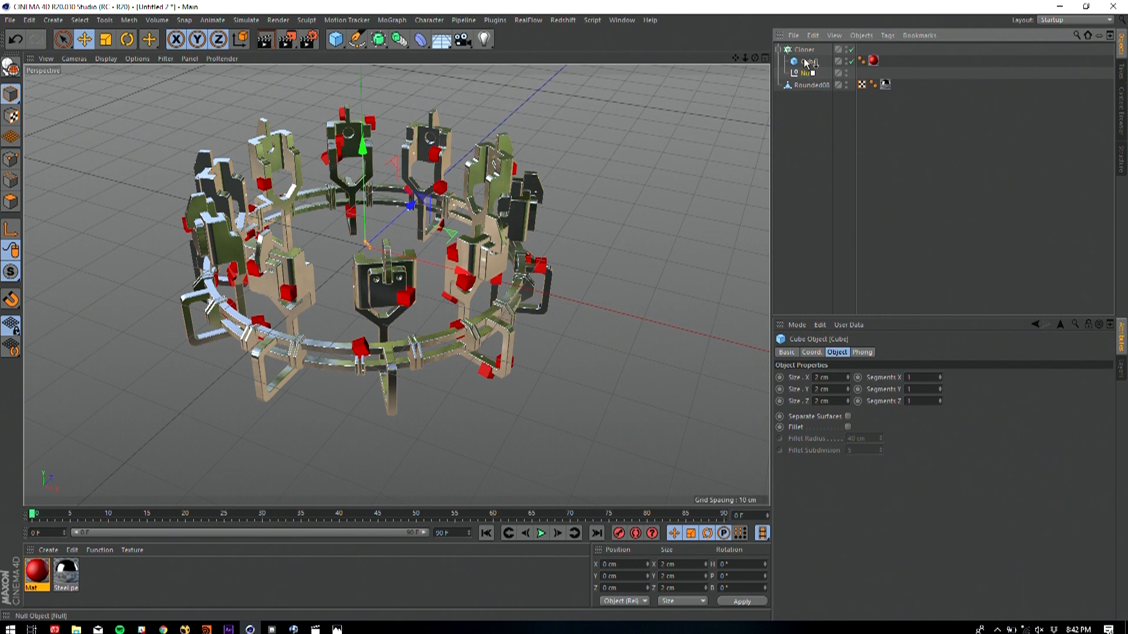
right_click(805, 71)
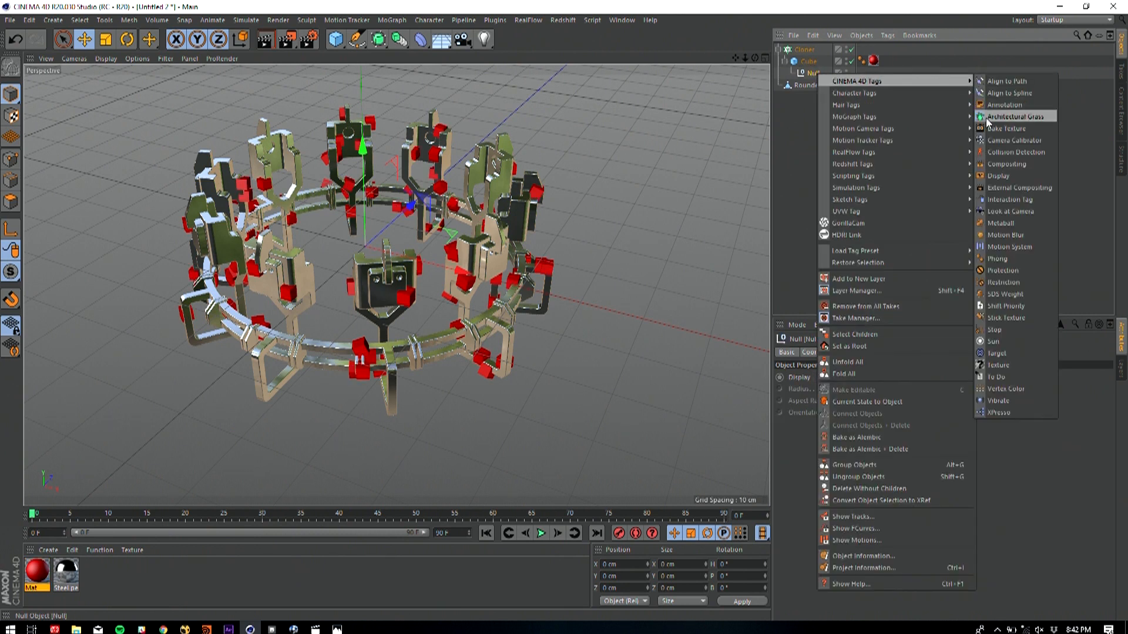
mouse_move(996, 164)
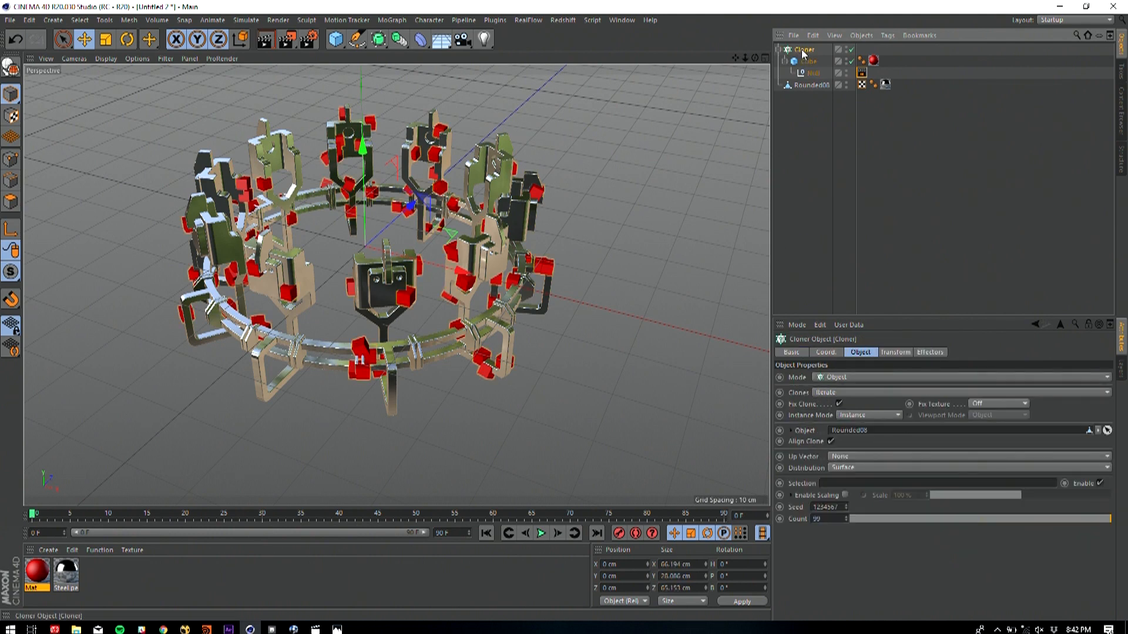
right_click(804, 49)
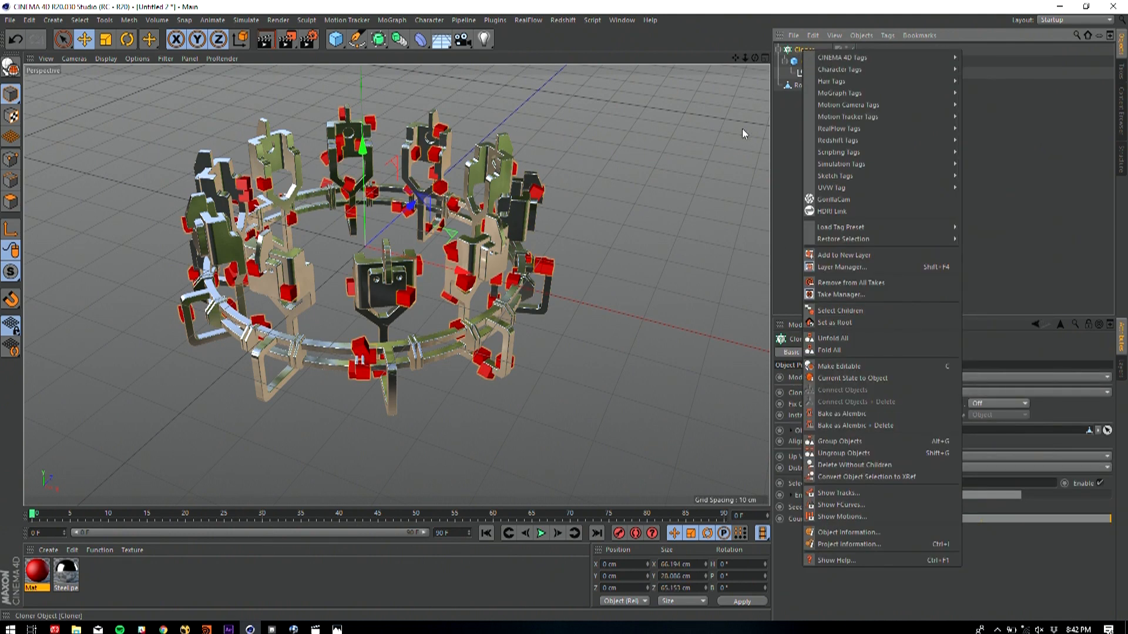
mouse_move(842, 227)
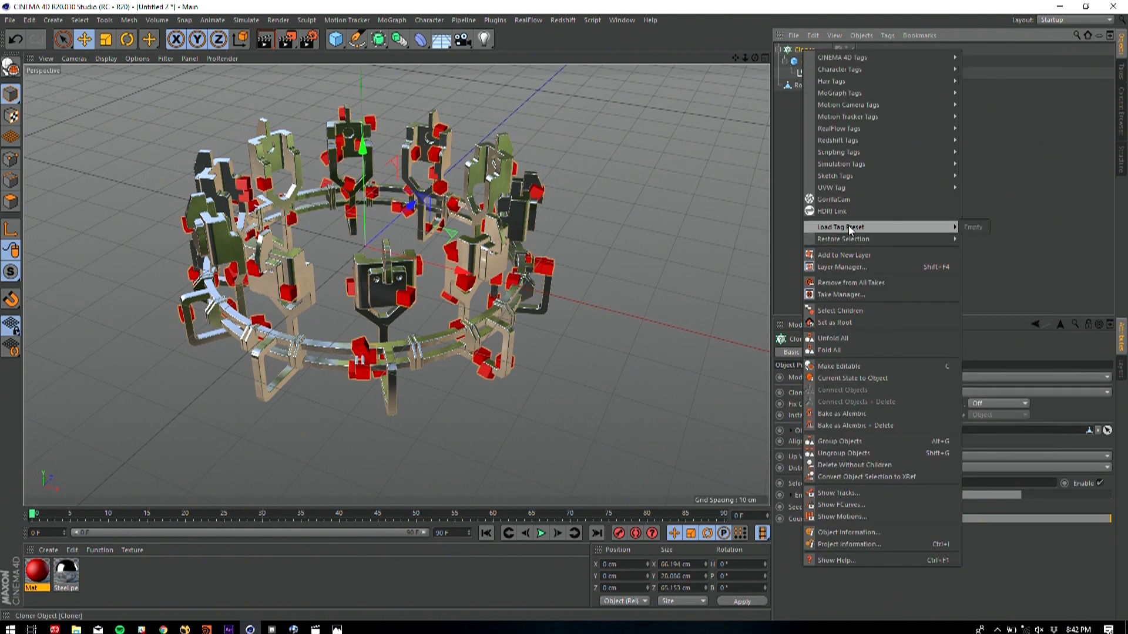
mouse_move(861, 382)
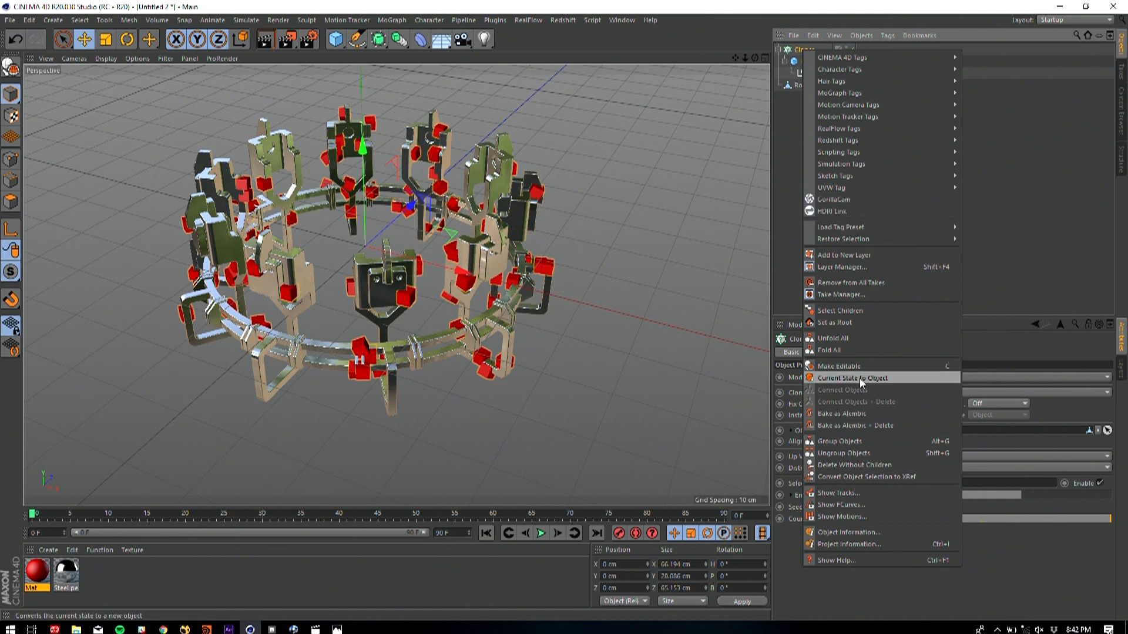
left_click(852, 378)
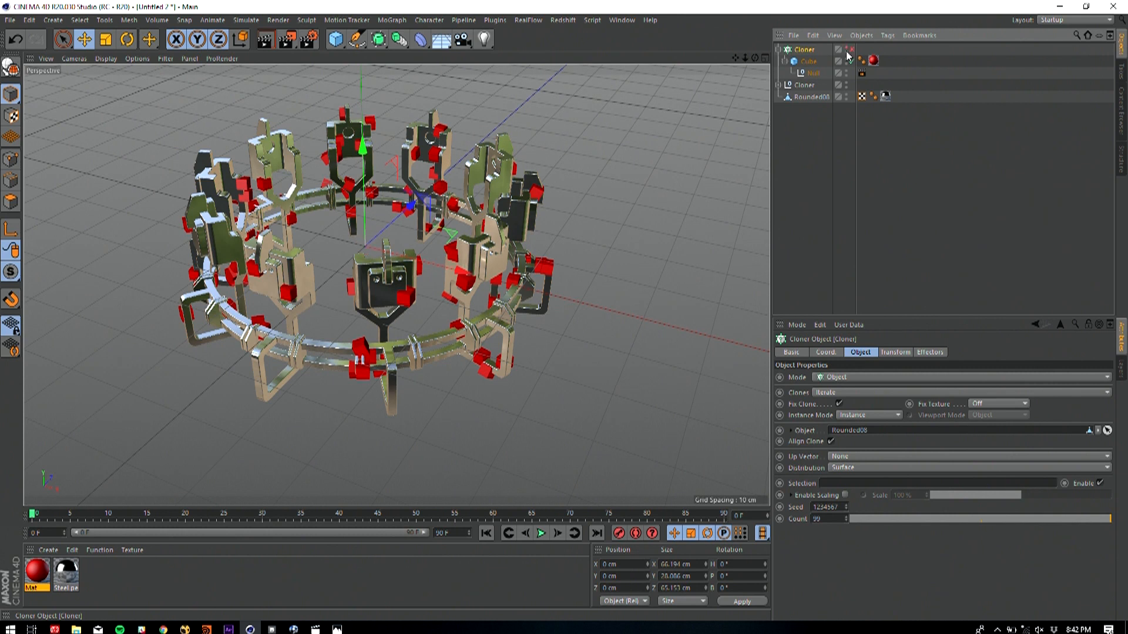
Expand the baked cloner to inspect Cube 0's null and compositing tag
left_click(779, 84)
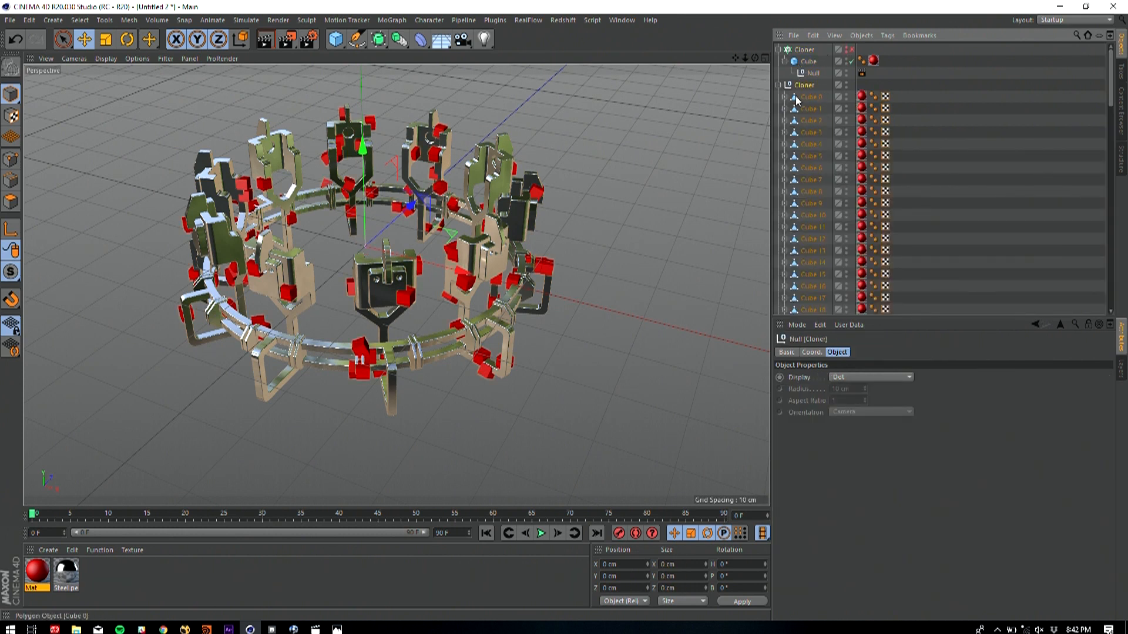
left_click(785, 96)
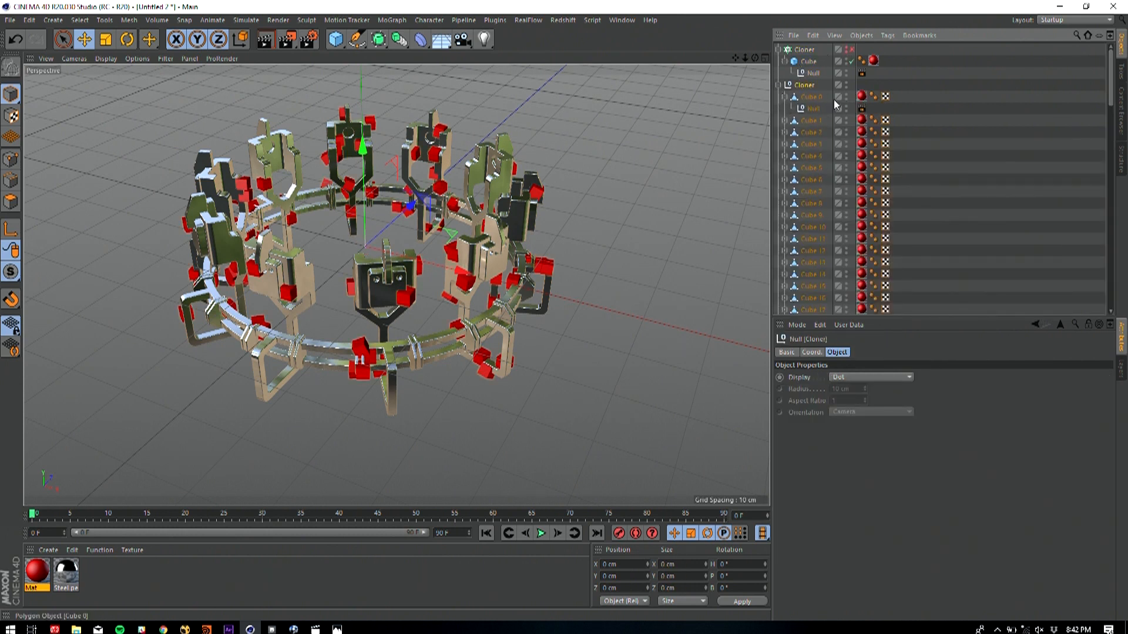
left_click(861, 108)
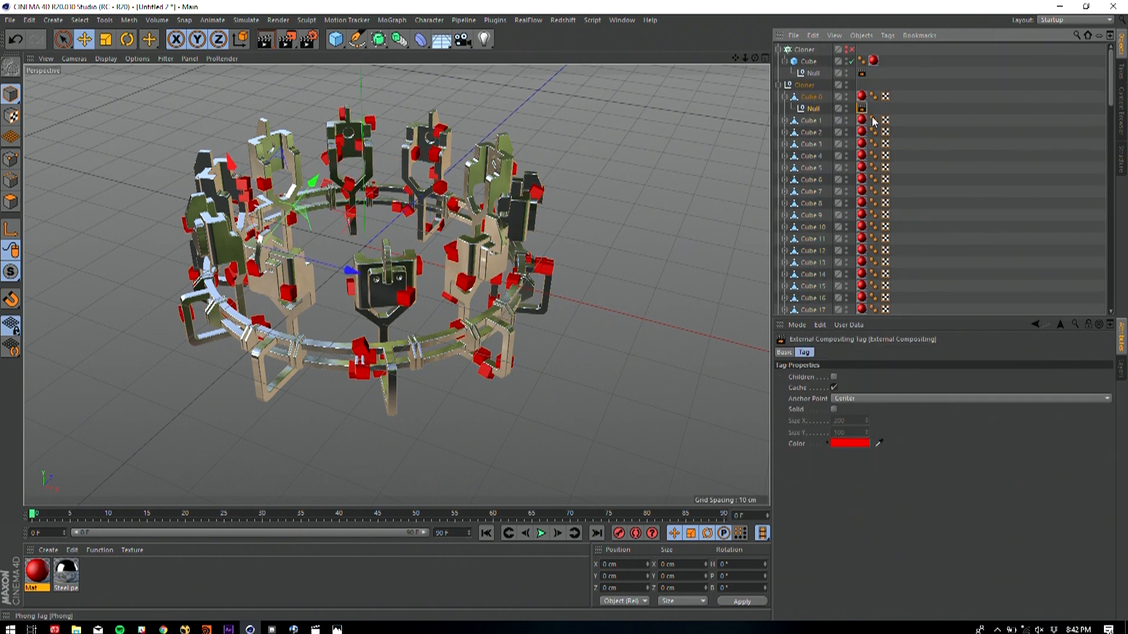
left_click(778, 84)
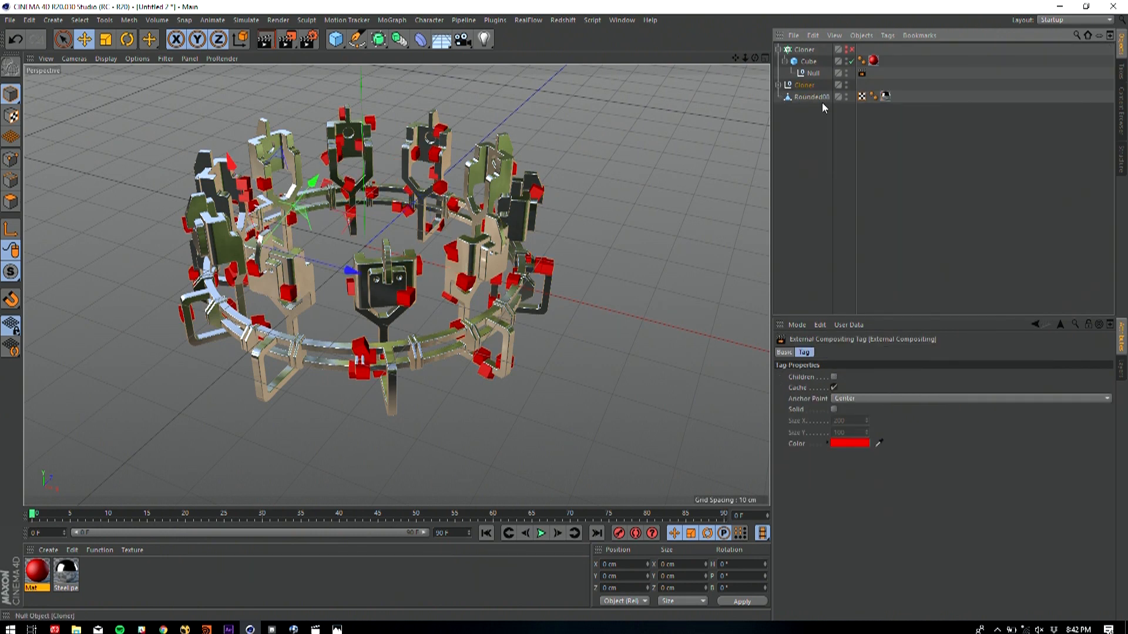
Move Rounded00 into the cloner group and jump back to an early frame
left_click(780, 85)
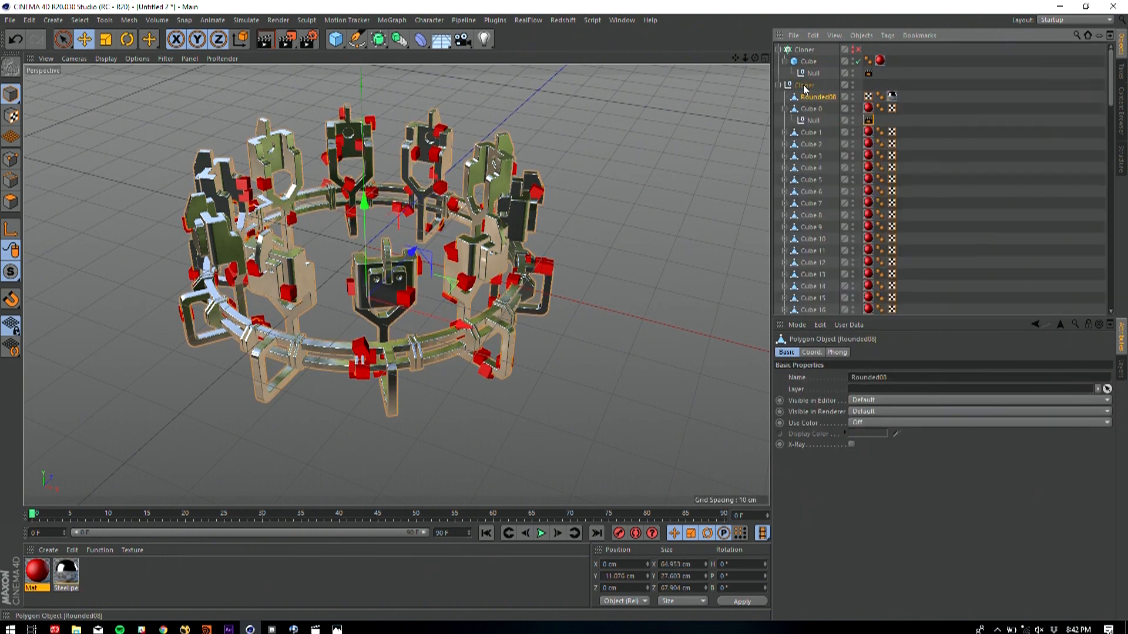
left_click(805, 84)
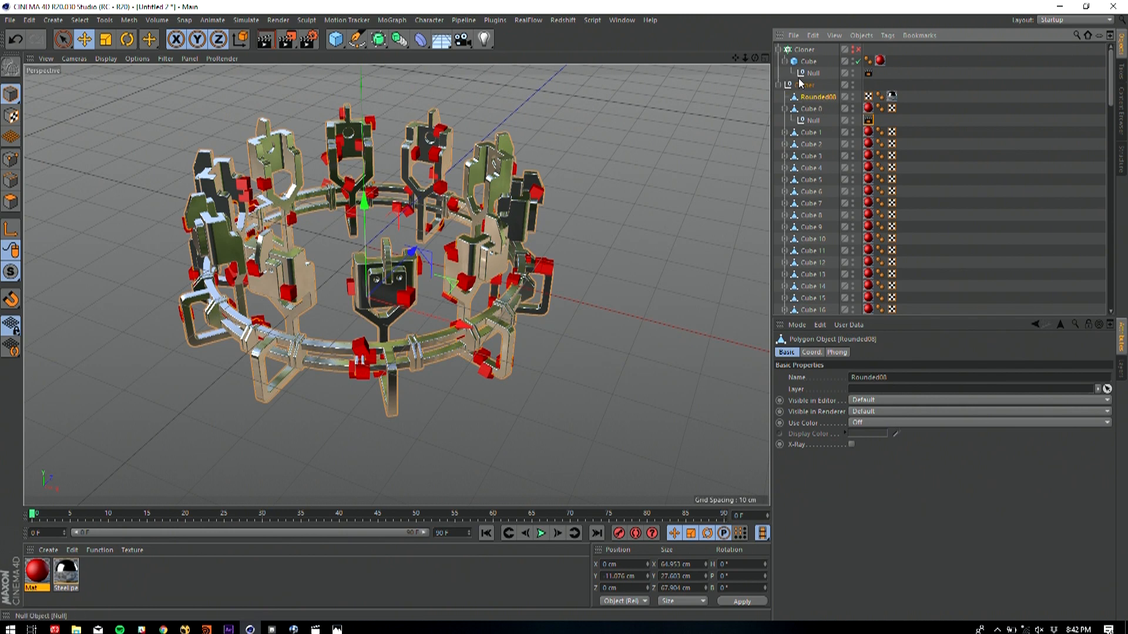
left_click(804, 84)
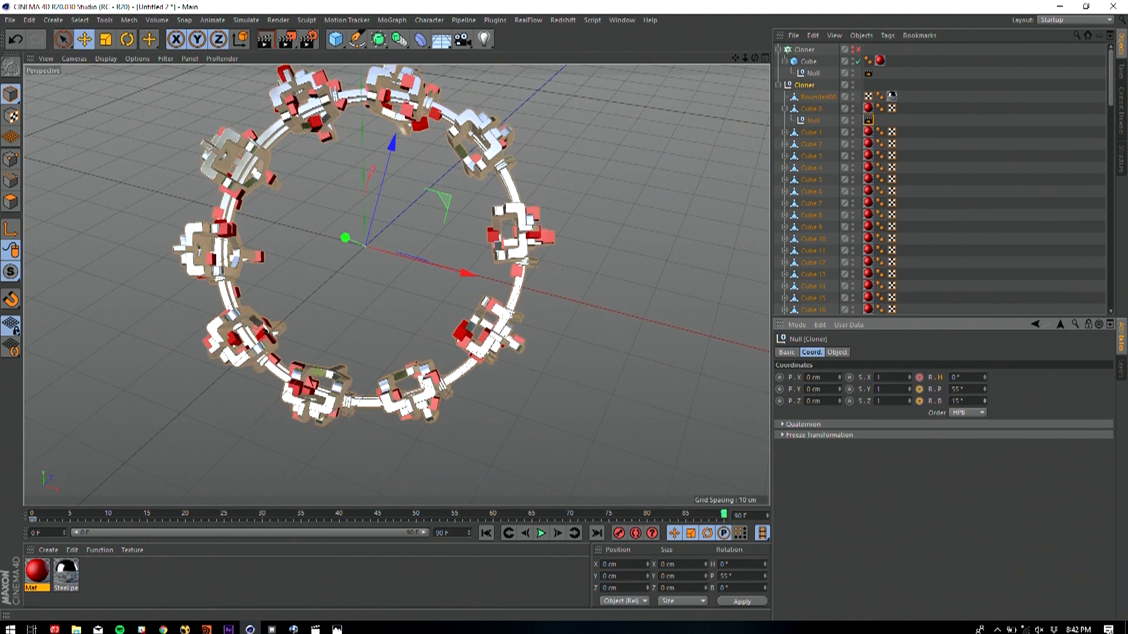
left_click(542, 533)
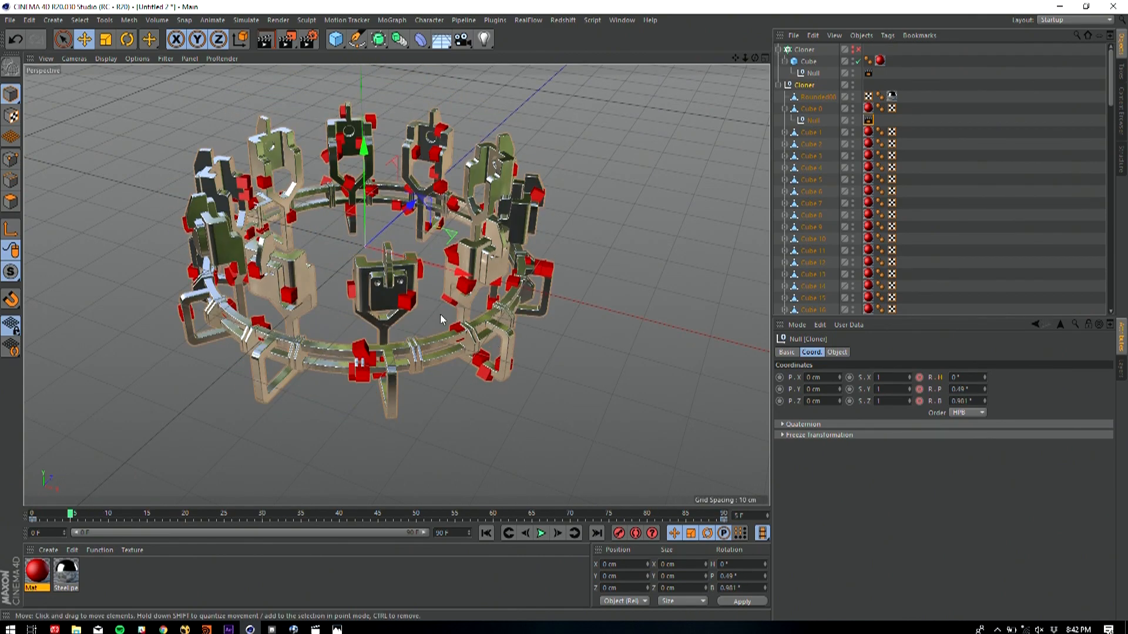
Switch to After Effects and focus the Blank composition's timeline
key("alt+tab")
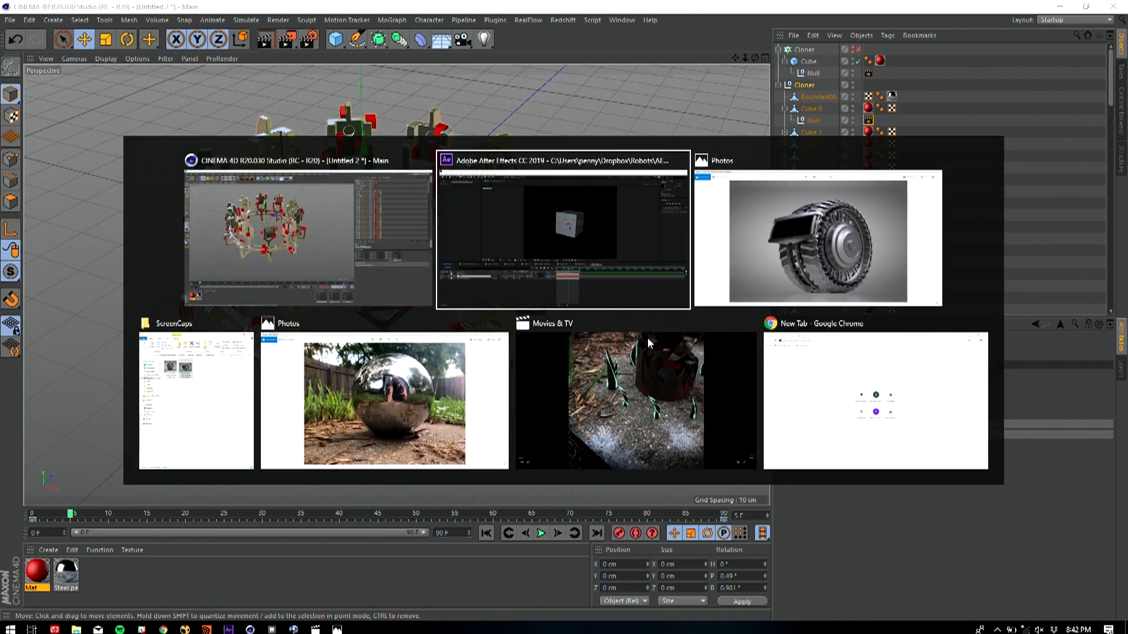
left_click(563, 230)
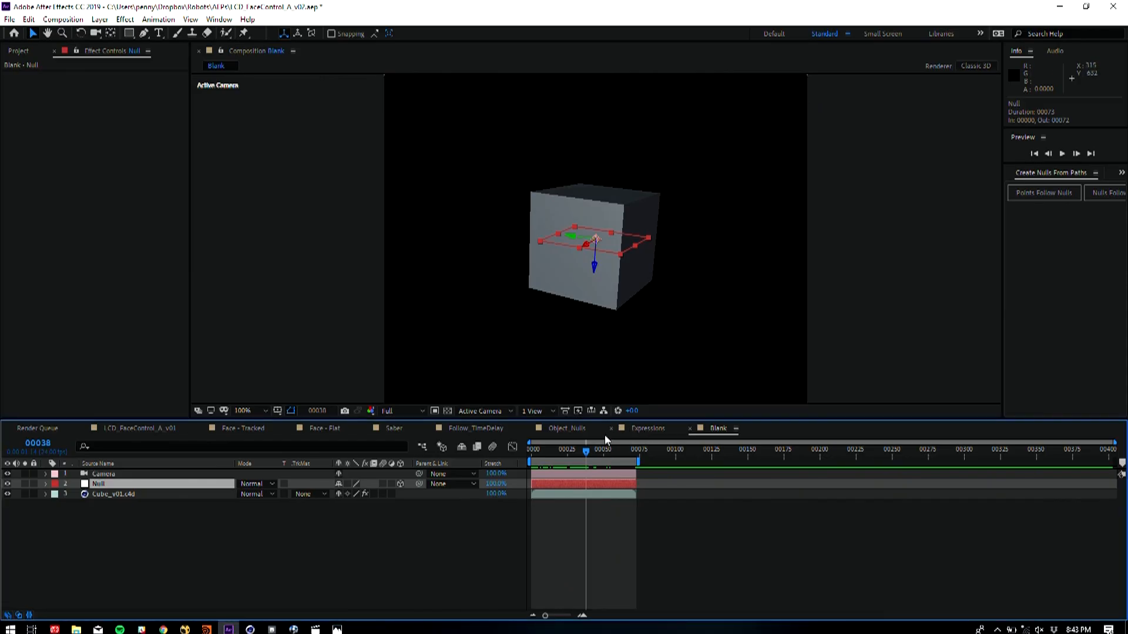
left_click(566, 428)
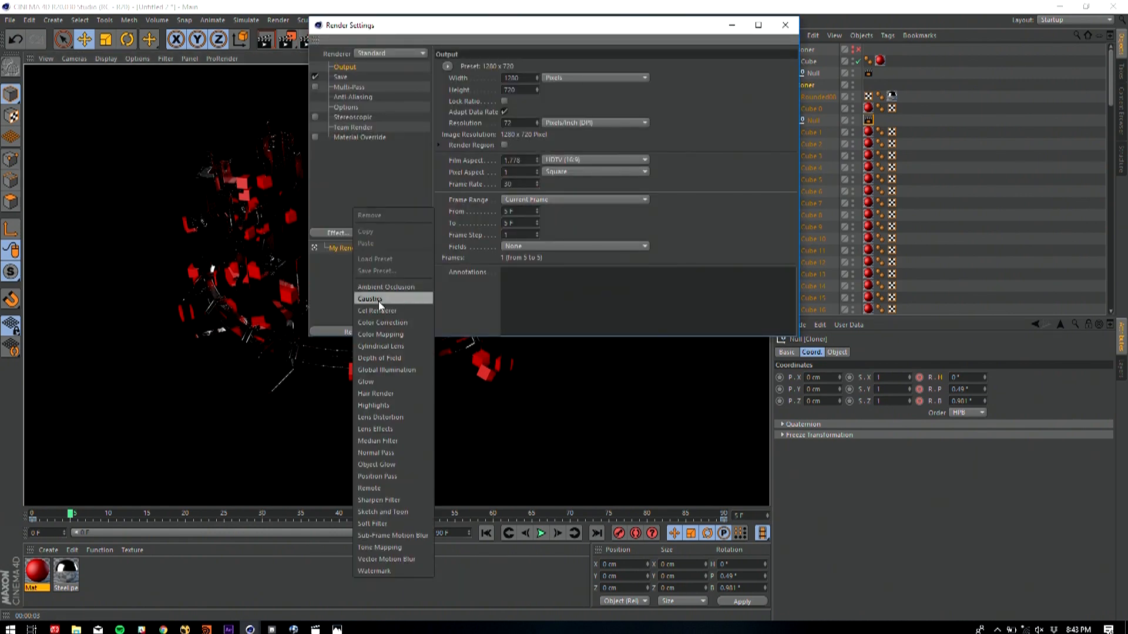
Browse the effects list in Cinema 4D's render settings
left_click(376, 311)
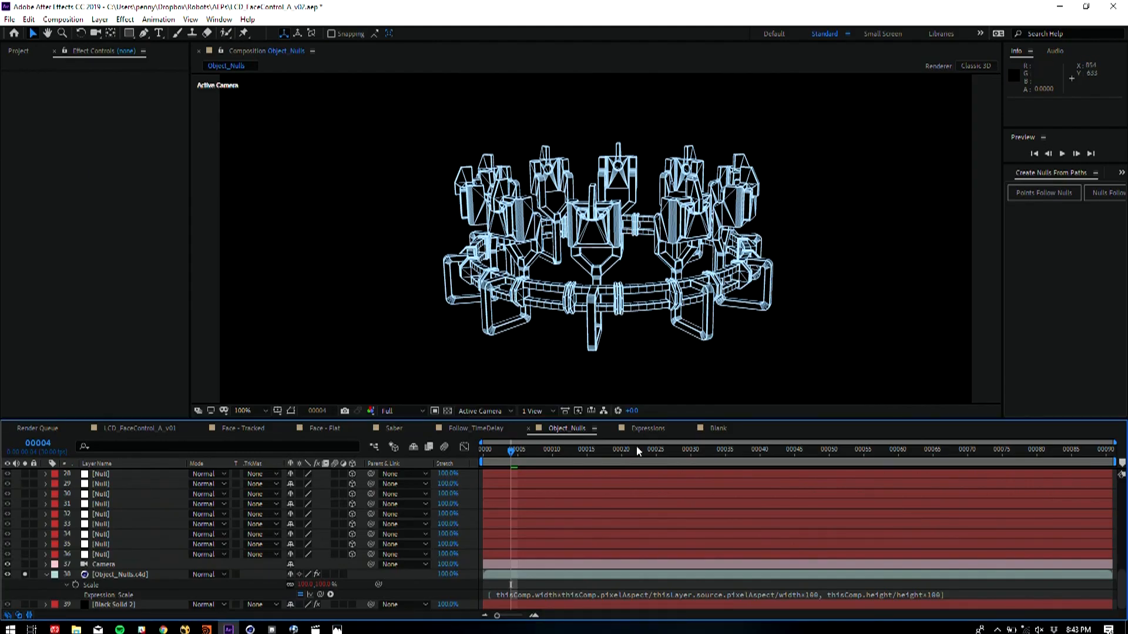
mouse_move(144, 535)
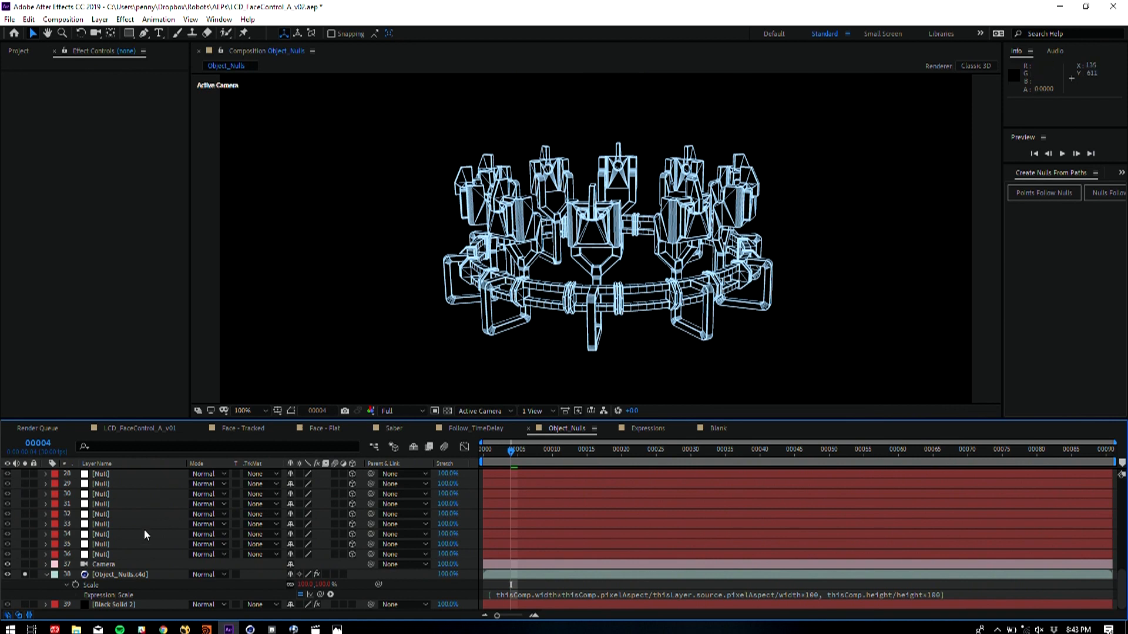
View the Object_Nulls.c4d Cineware settings, then select the CONTROL layer
left_click(122, 573)
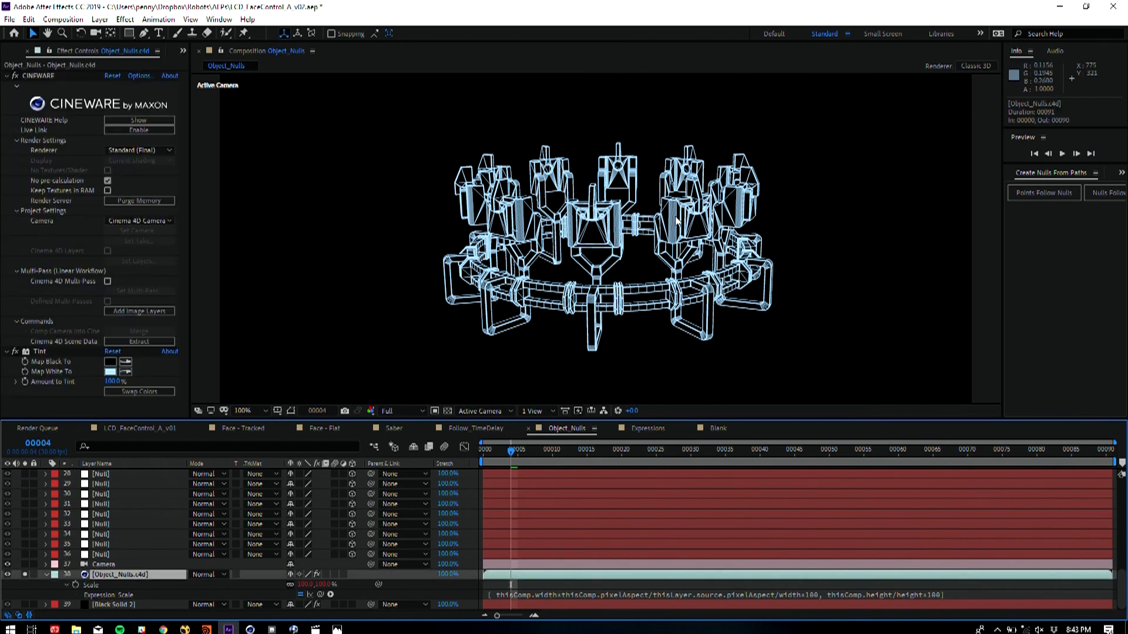
mouse_move(500, 317)
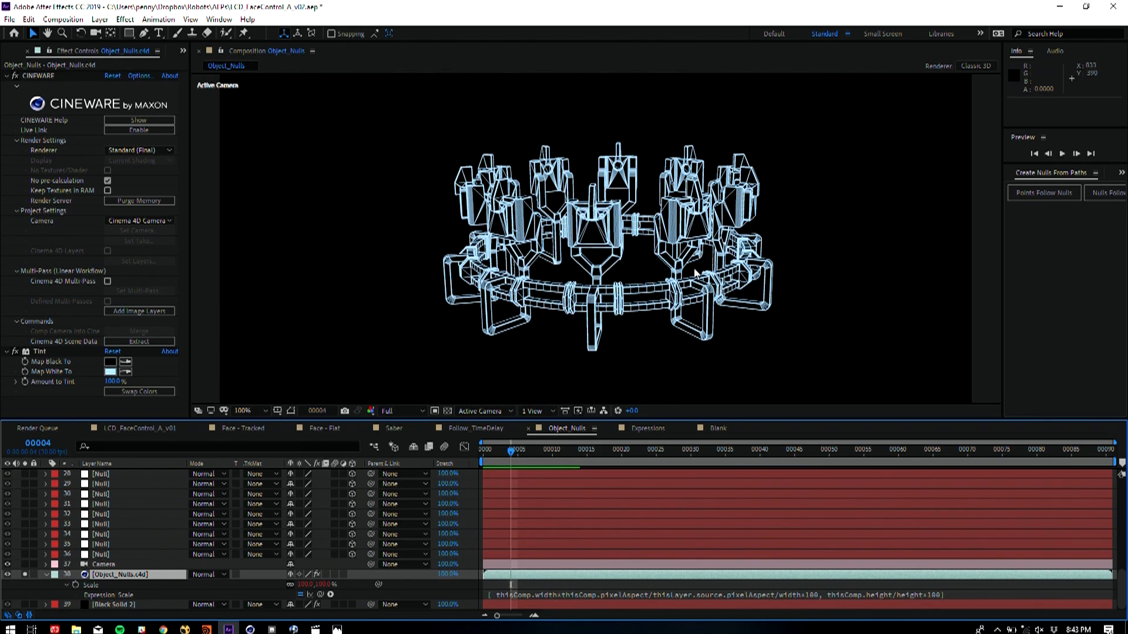
scroll("up", 3)
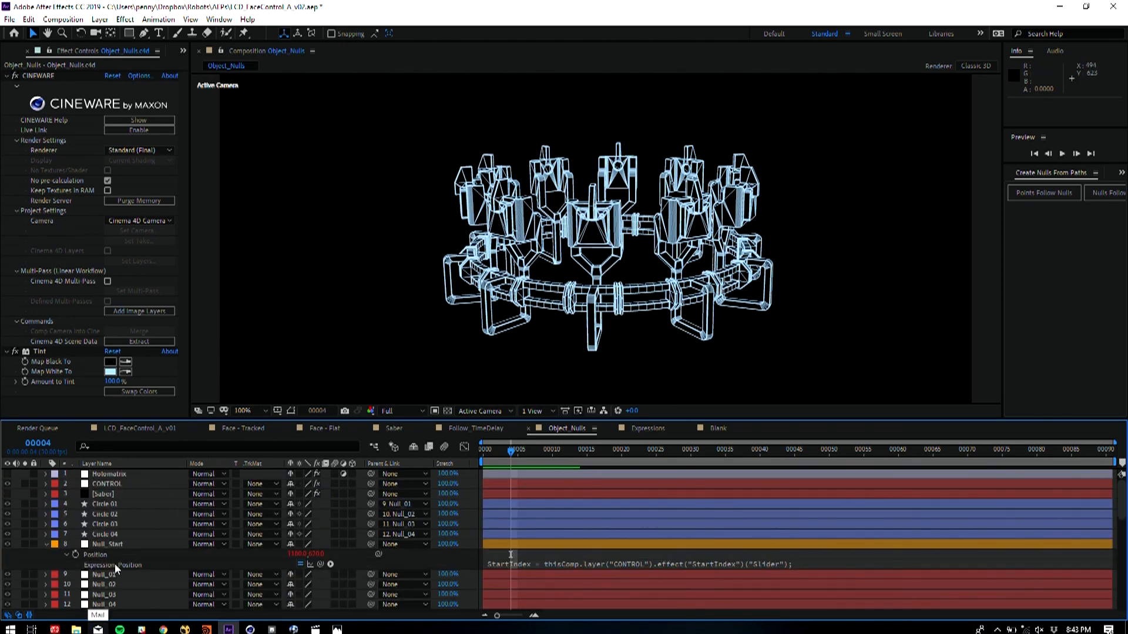
left_click(106, 484)
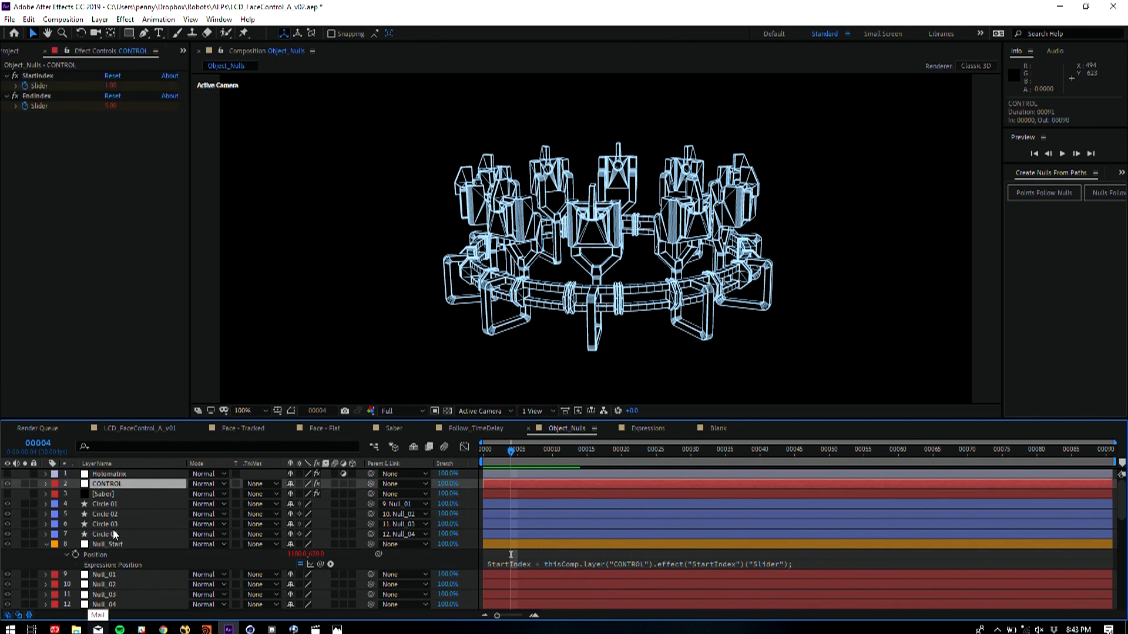